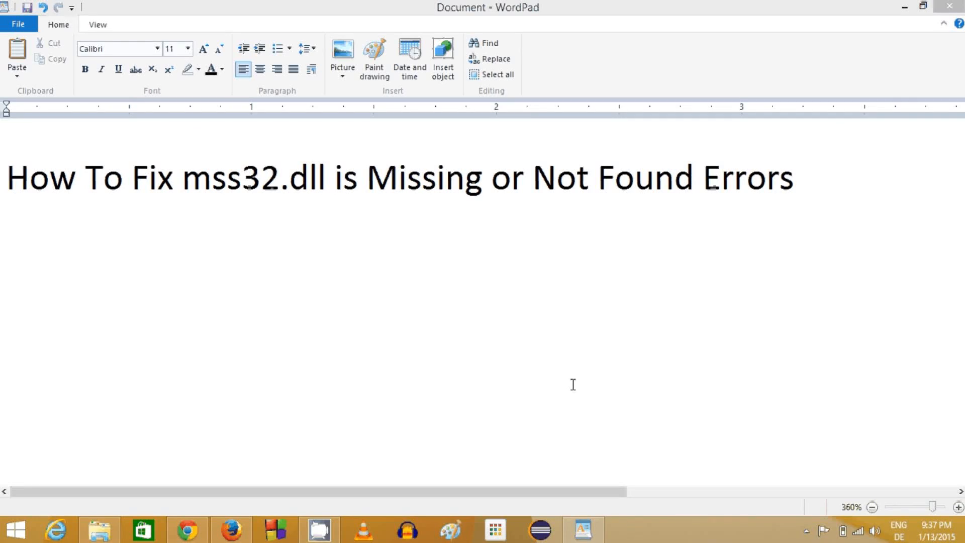
mouse_move(558, 371)
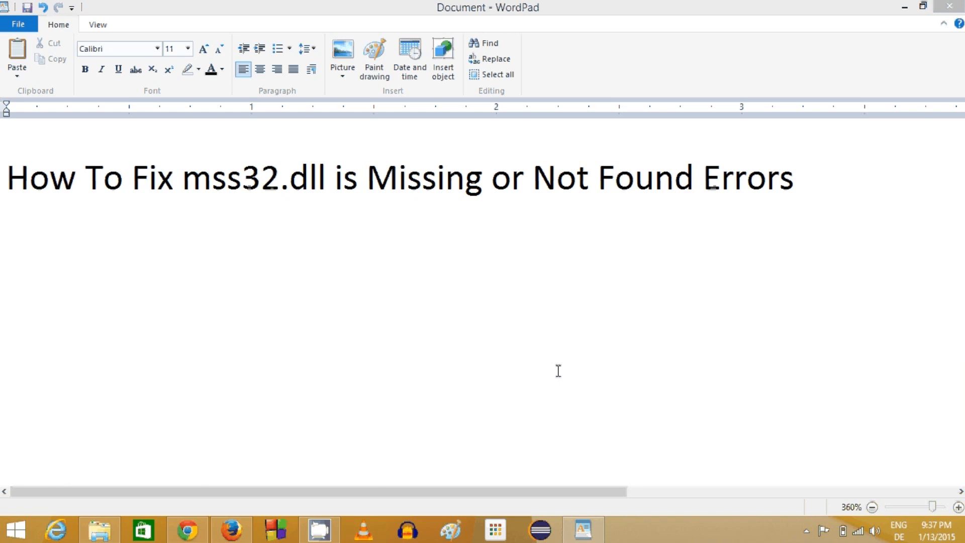
mouse_move(555, 369)
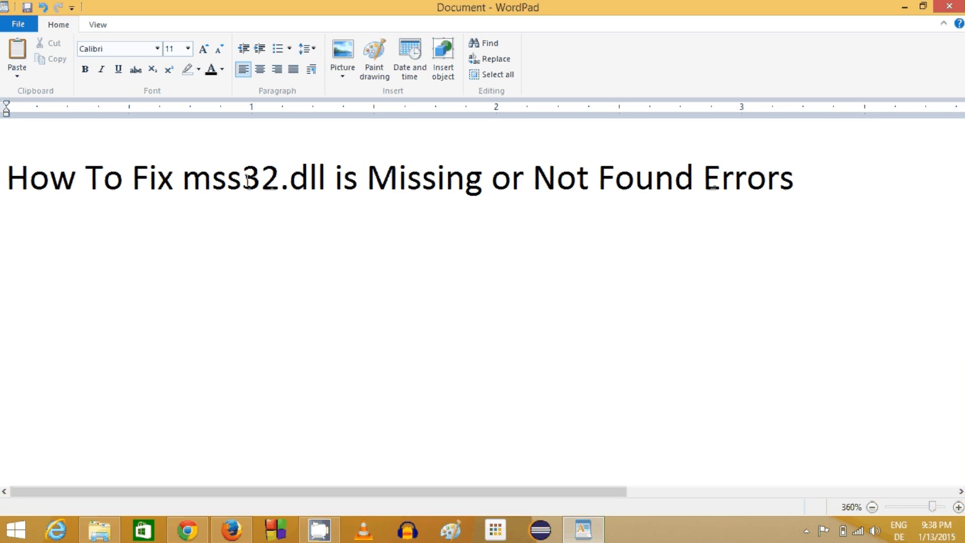
mouse_move(348, 184)
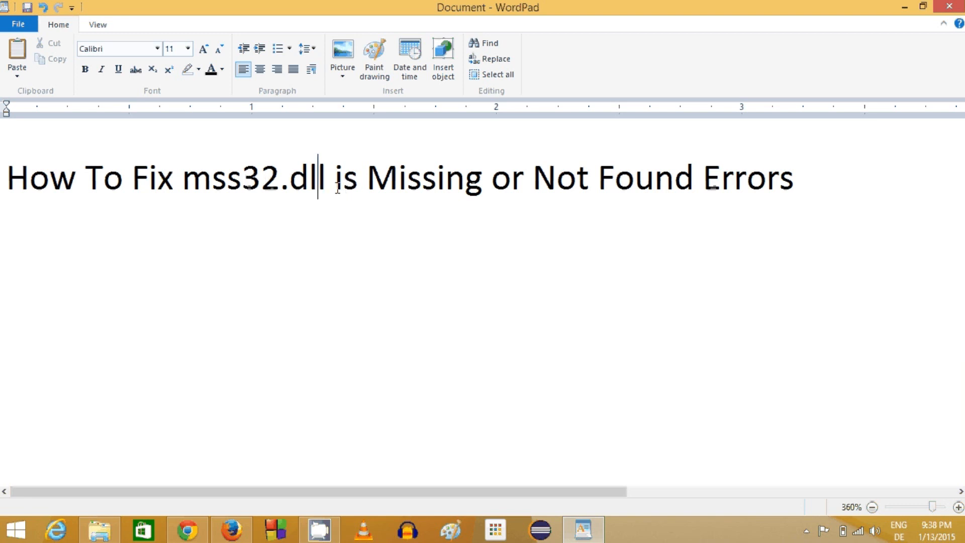
Step: Highlight the WordPad title line about fixing missing or not found mss32.dll errors
drag(367, 177, 792, 178)
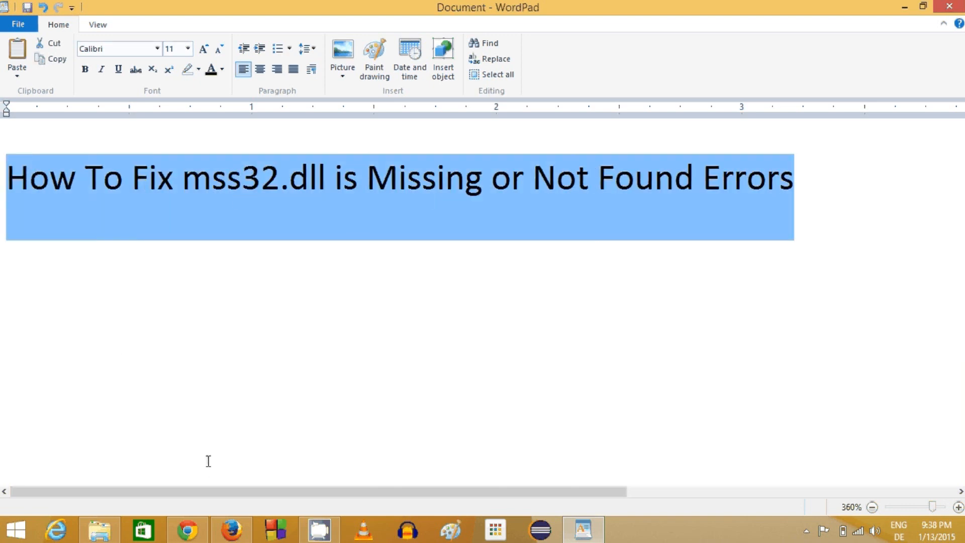
Step: Bring Firefox forward and run a Google search for 'mss32.dll' from the start page
click(230, 529)
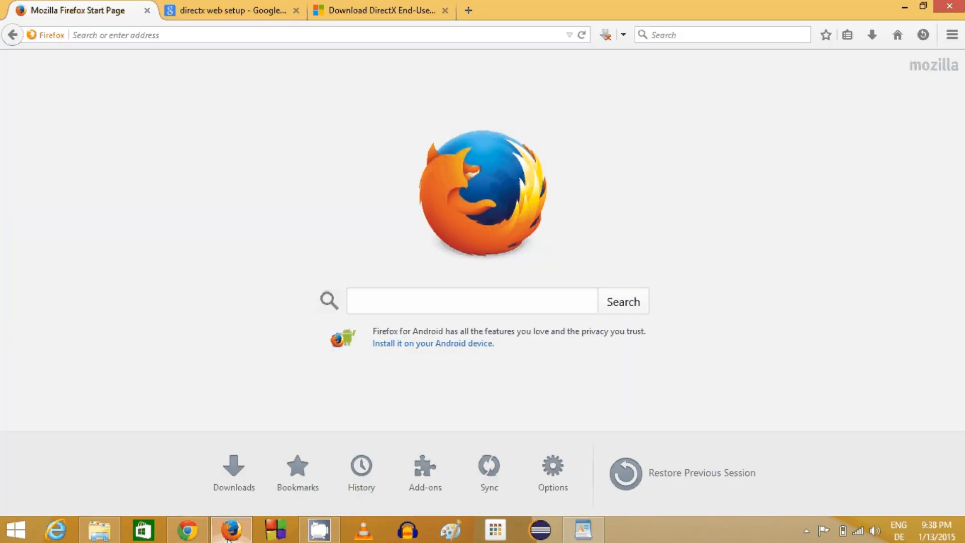
click(581, 529)
text(mss32.dll)
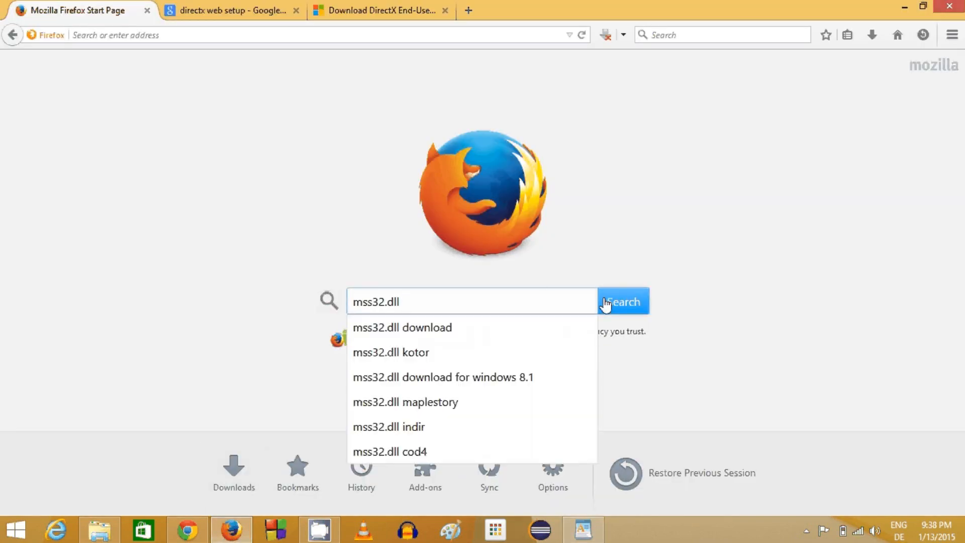
click(621, 301)
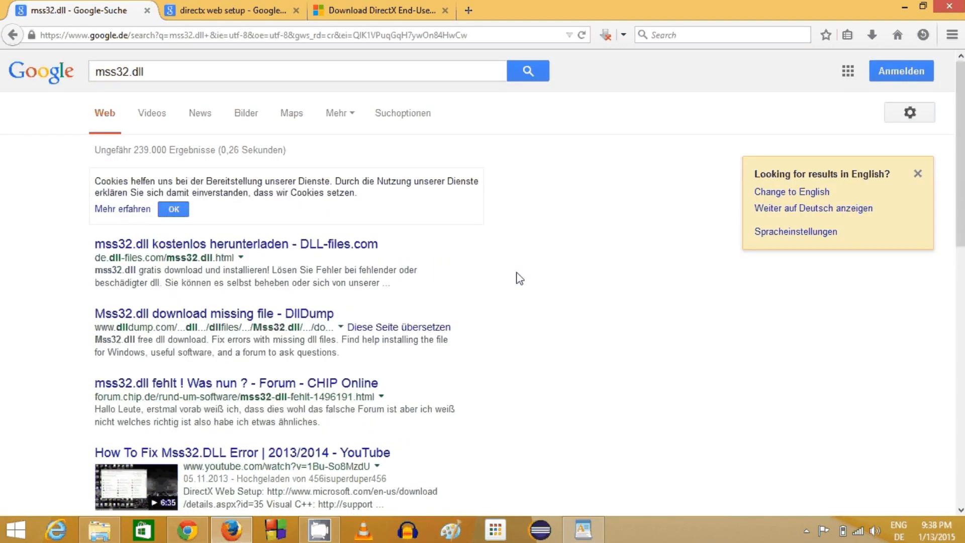
mouse_move(162, 231)
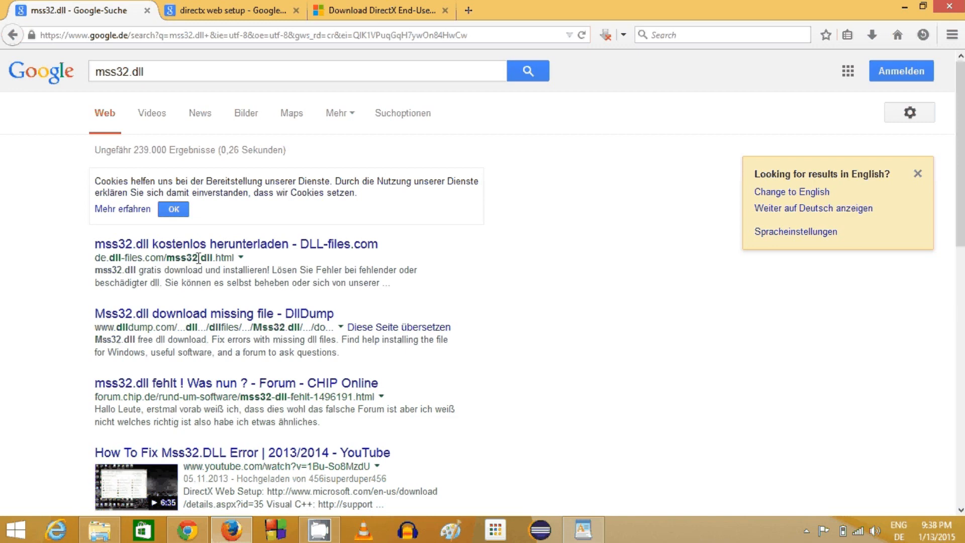
mouse_move(132, 250)
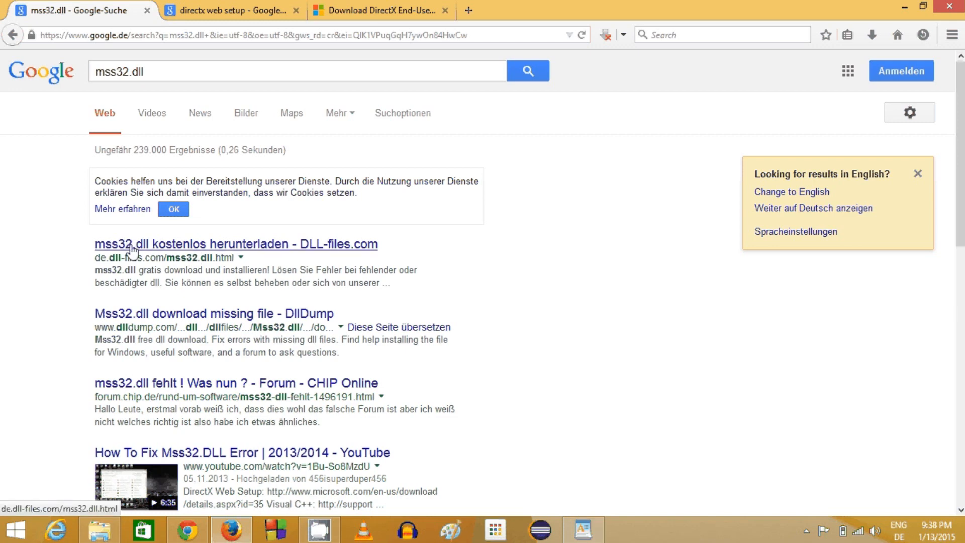
Step: Open the DLL-files.com mss32.dll result and switch the site to English
click(236, 244)
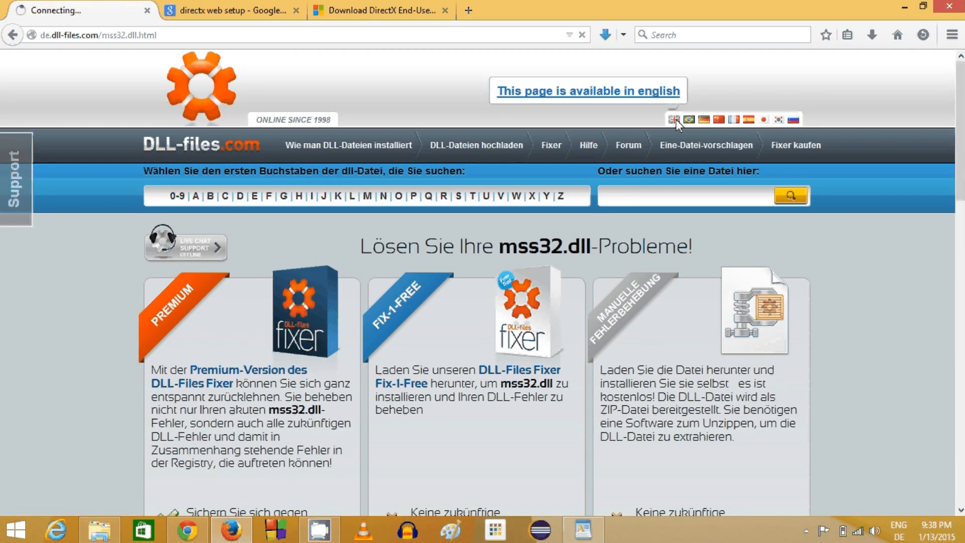
click(586, 90)
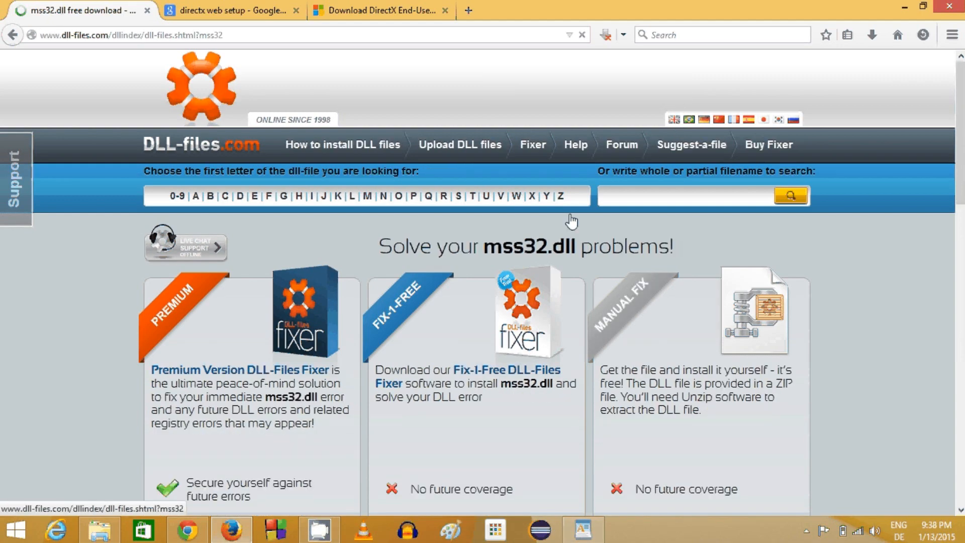
scroll(down, 3)
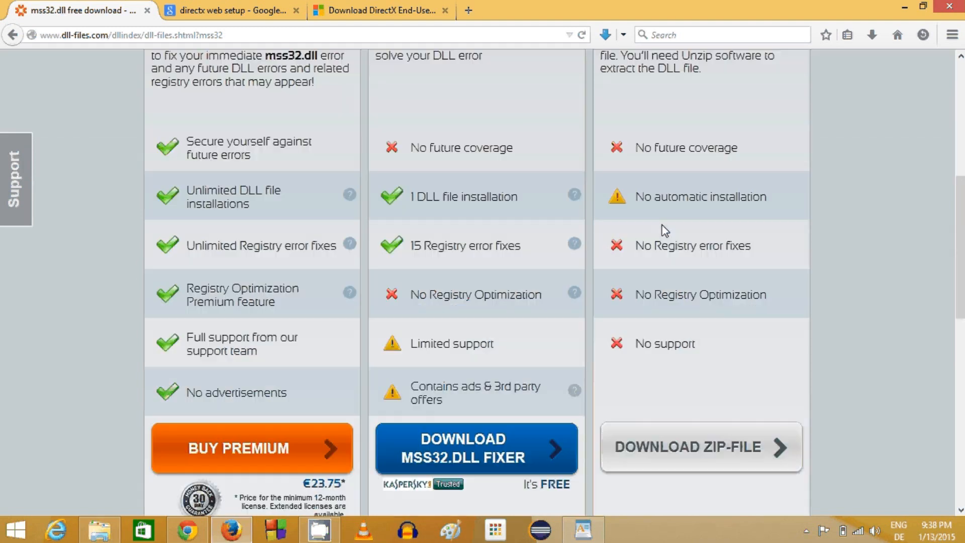
scroll(down, 3)
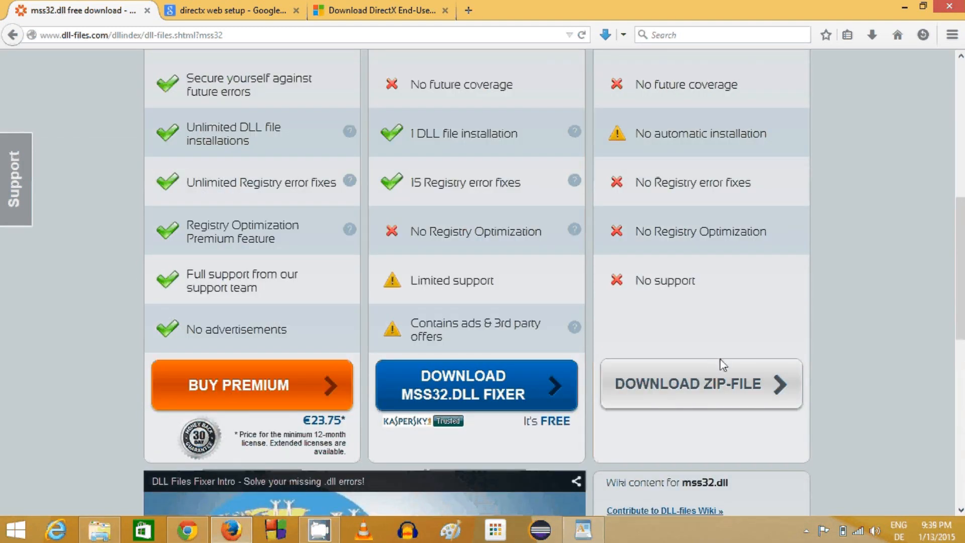
Step: Expand the 32bit 9.3a mss32.dll version and download its zip file
click(700, 383)
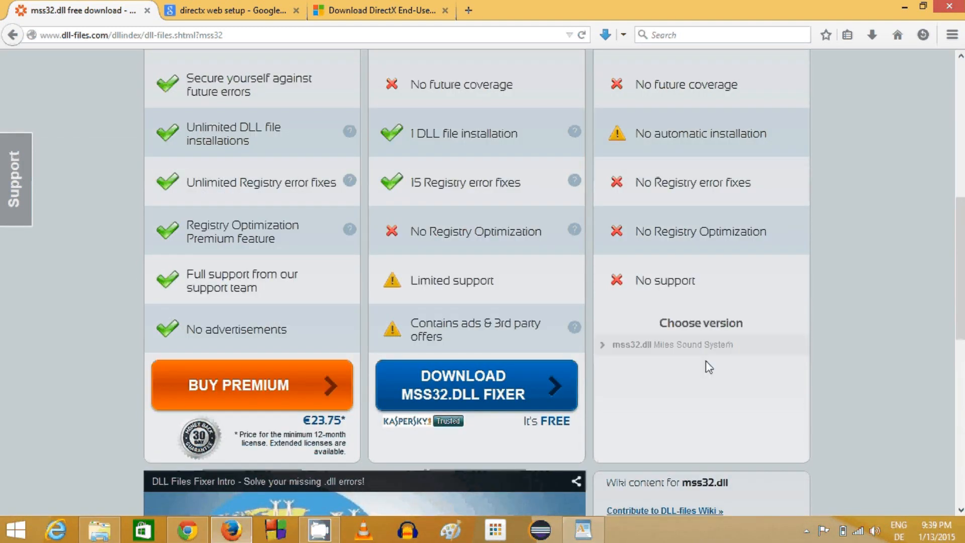
click(668, 345)
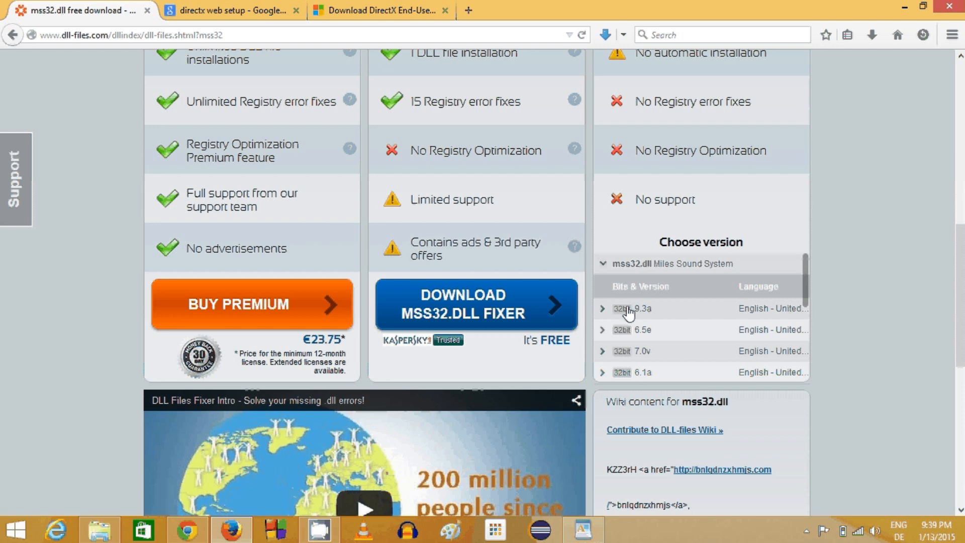
click(633, 308)
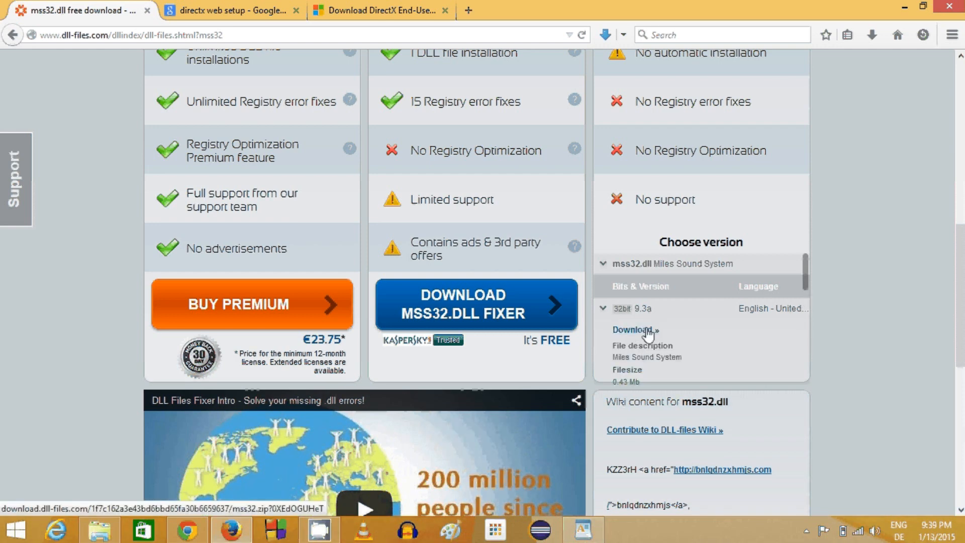
click(632, 329)
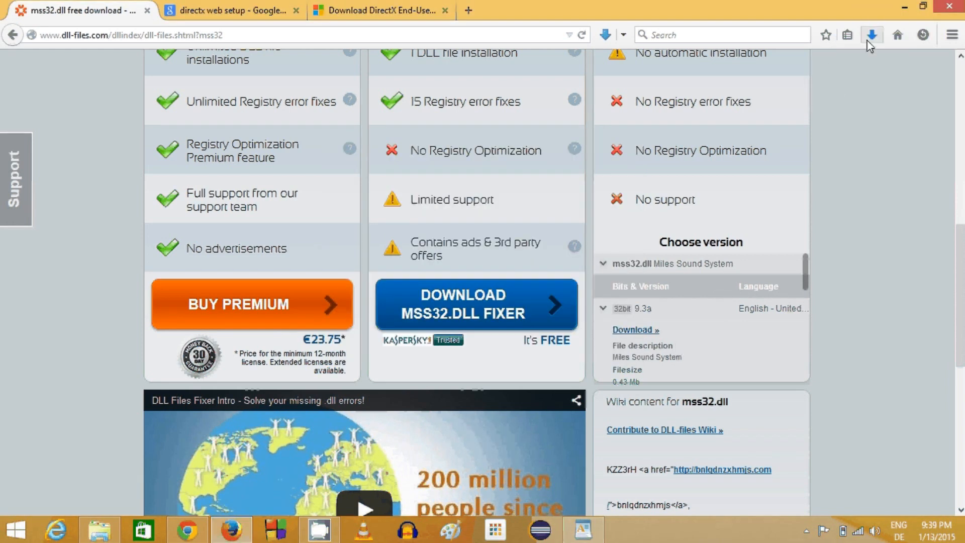
Step: Show Firefox's downloads panel listing mss32.zip (219 KB)
click(871, 35)
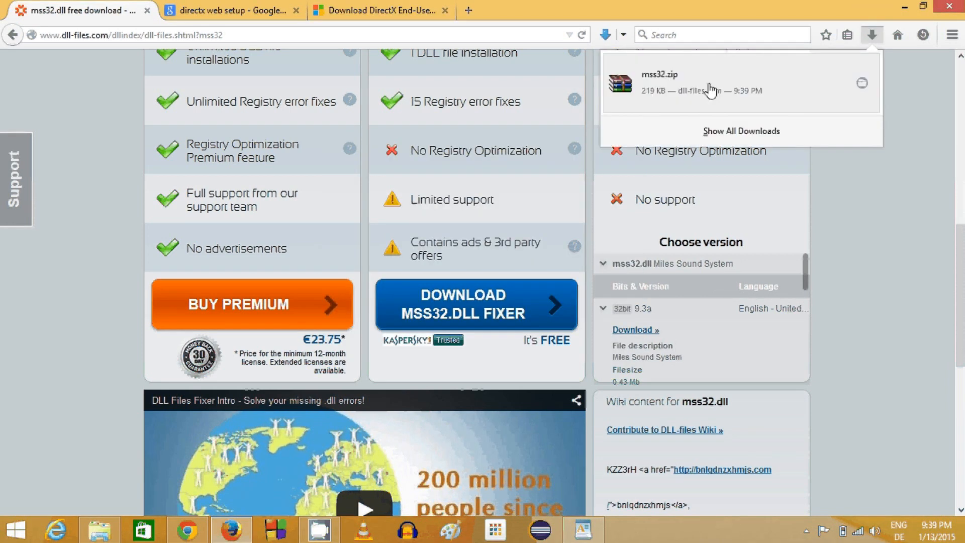
mouse_move(699, 88)
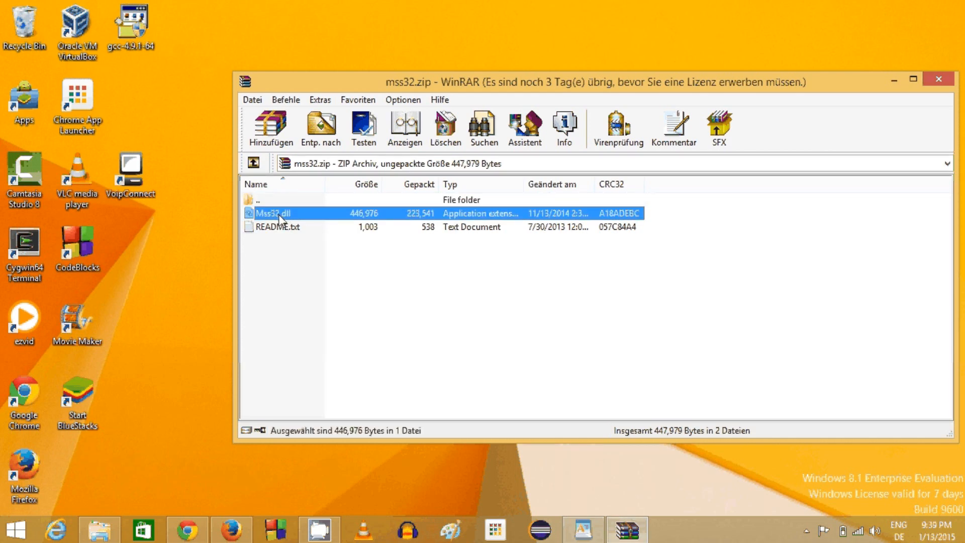
Step: Drag Mss32.dll from WinRAR onto the desktop, close WinRAR, and right-click the file
drag(276, 213, 183, 175)
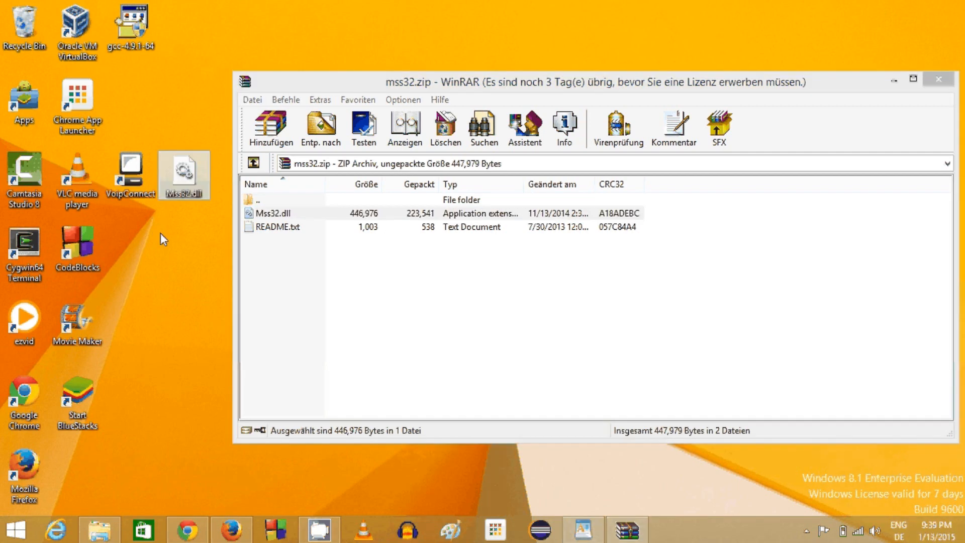
mouse_move(816, 74)
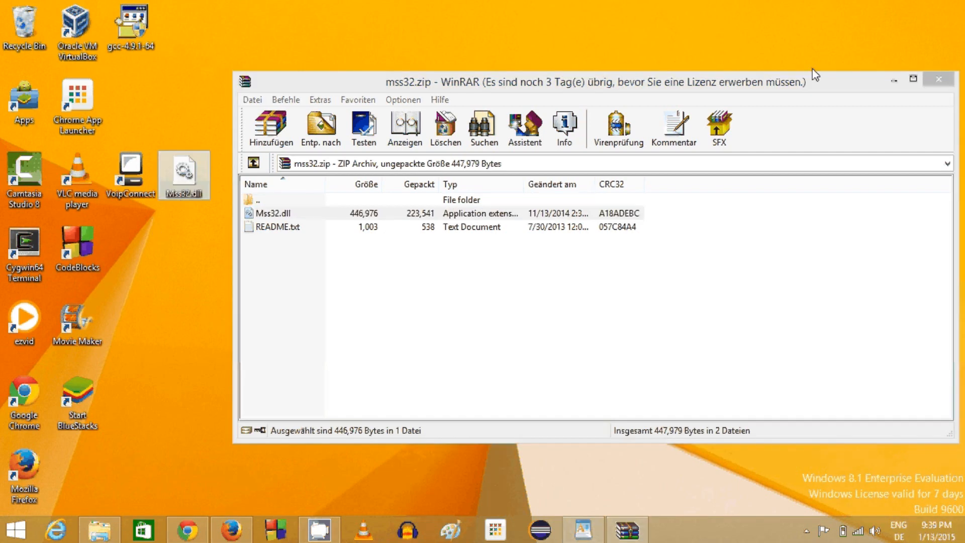
click(938, 79)
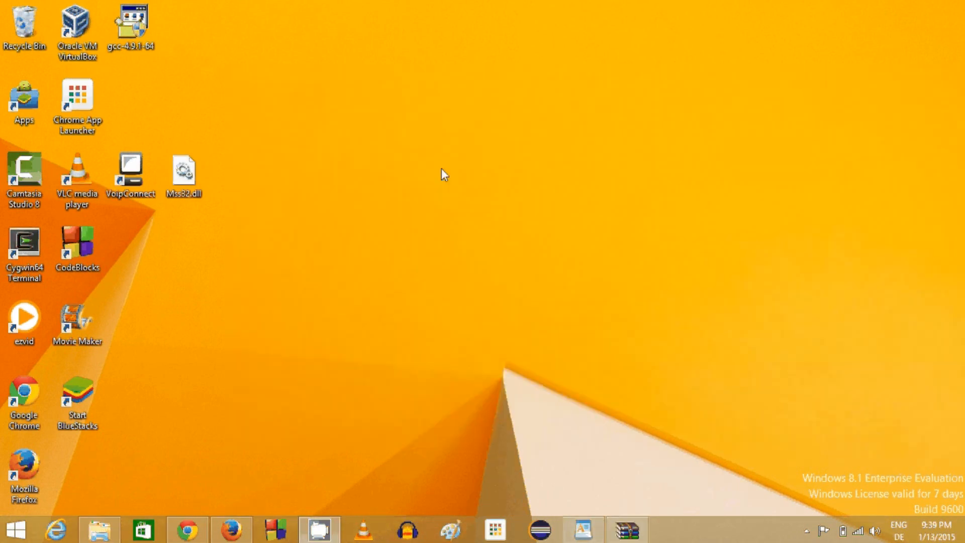
right_click(184, 172)
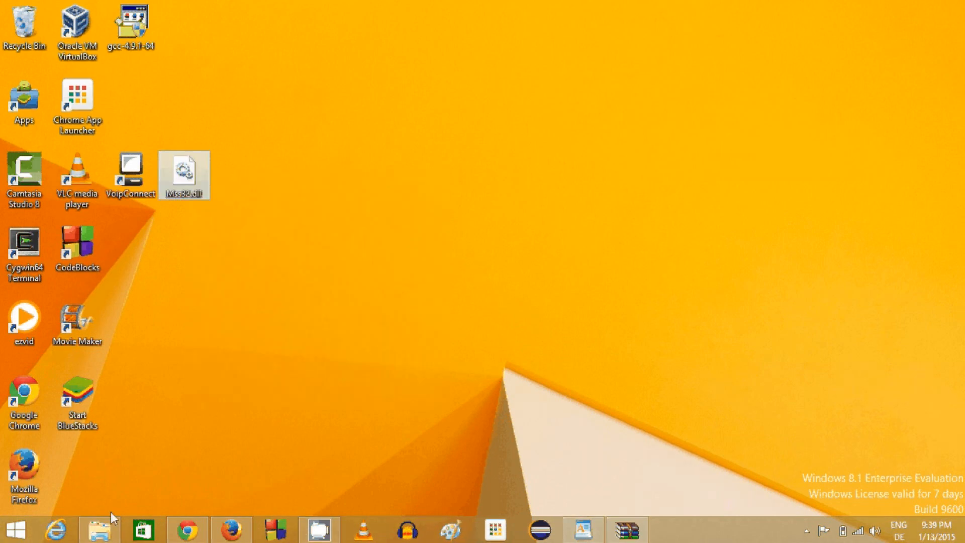
Step: Browse File Explorer to C:\Windows\System32 and paste Mss32.dll, raising the permission prompt
click(99, 529)
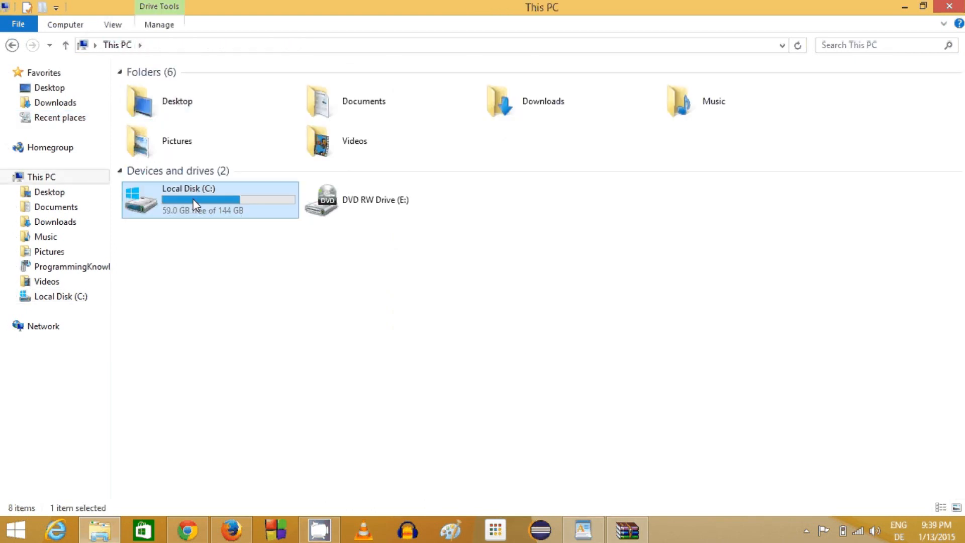
mouse_move(205, 202)
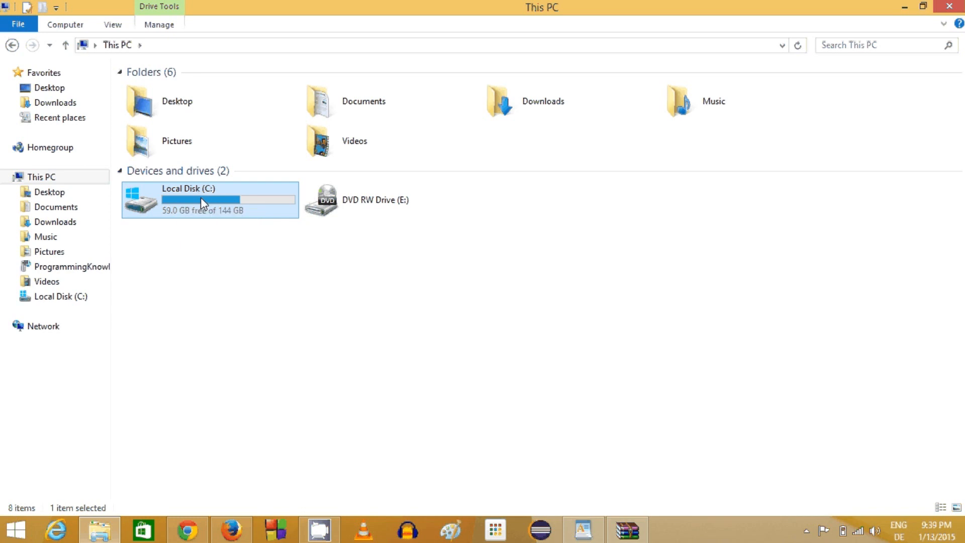
double_click(203, 199)
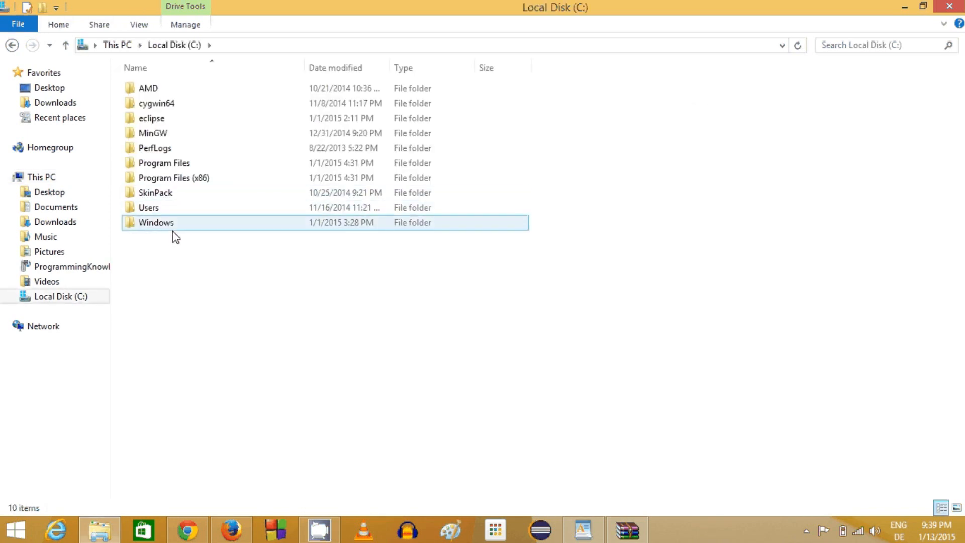
mouse_move(162, 230)
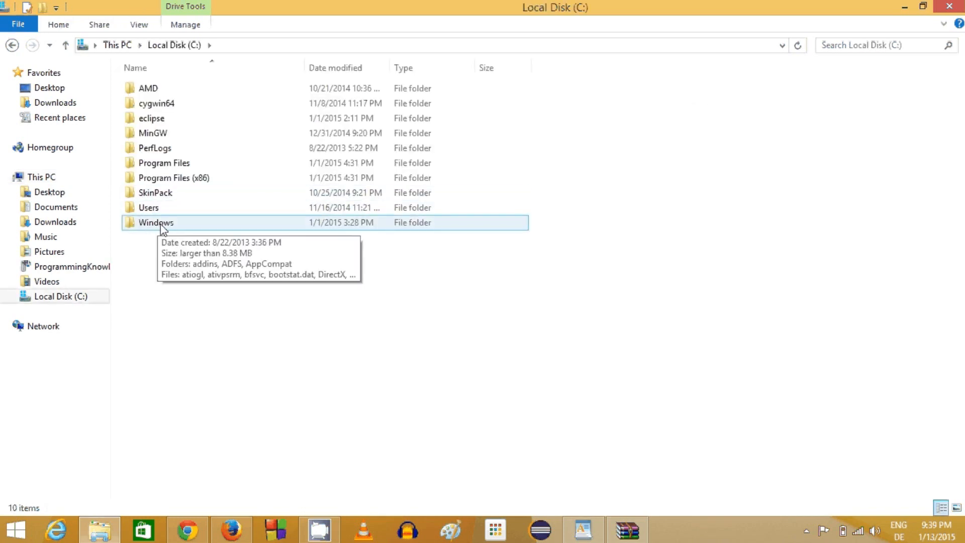
double_click(156, 222)
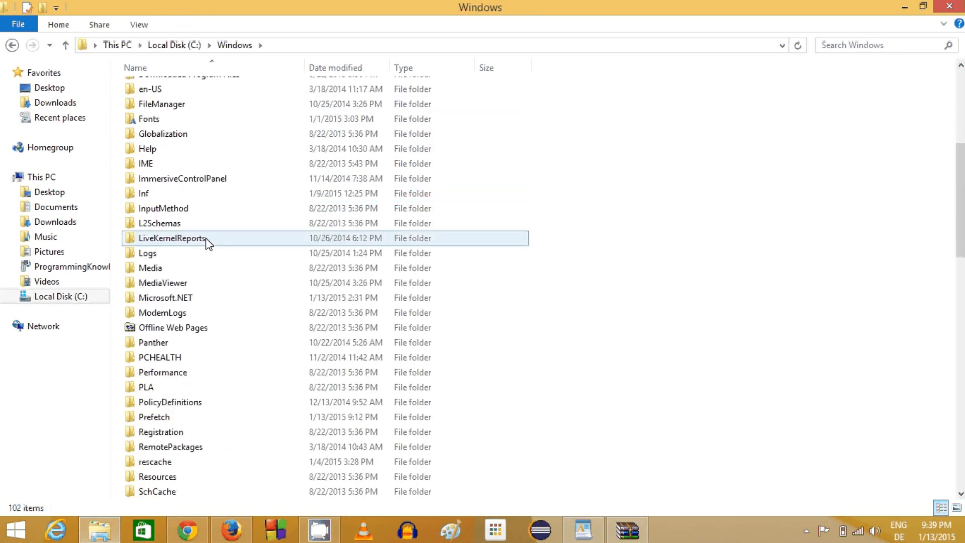
scroll(down, 3)
text(ctfmon)
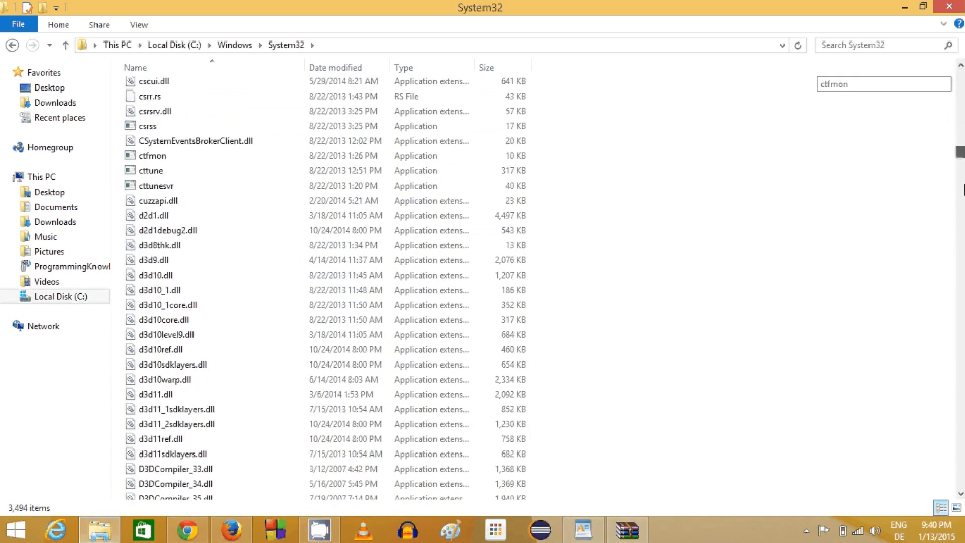
text(ksetup)
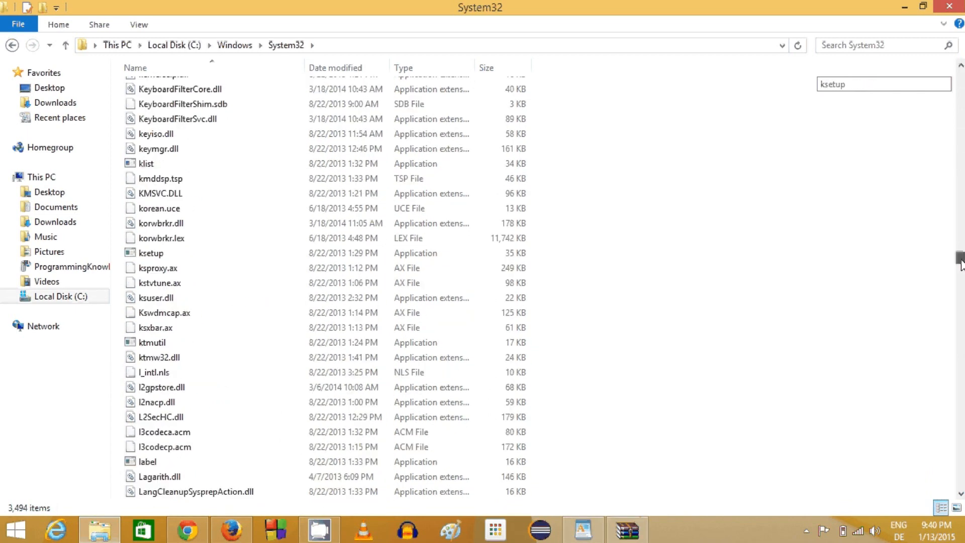
scroll(down, 3)
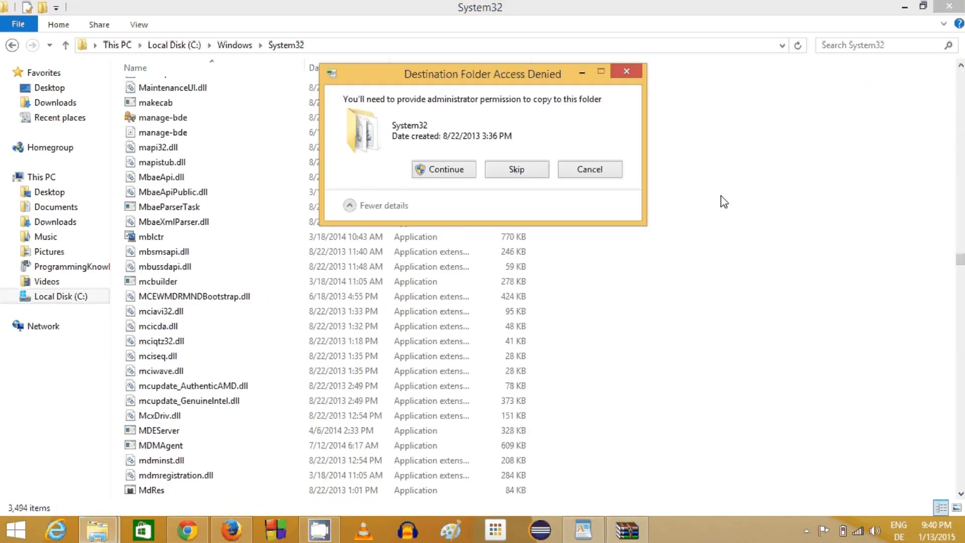
Step: Continue past the access-denied prompt and confirm elevation to copy Mss32.dll into System32
click(442, 170)
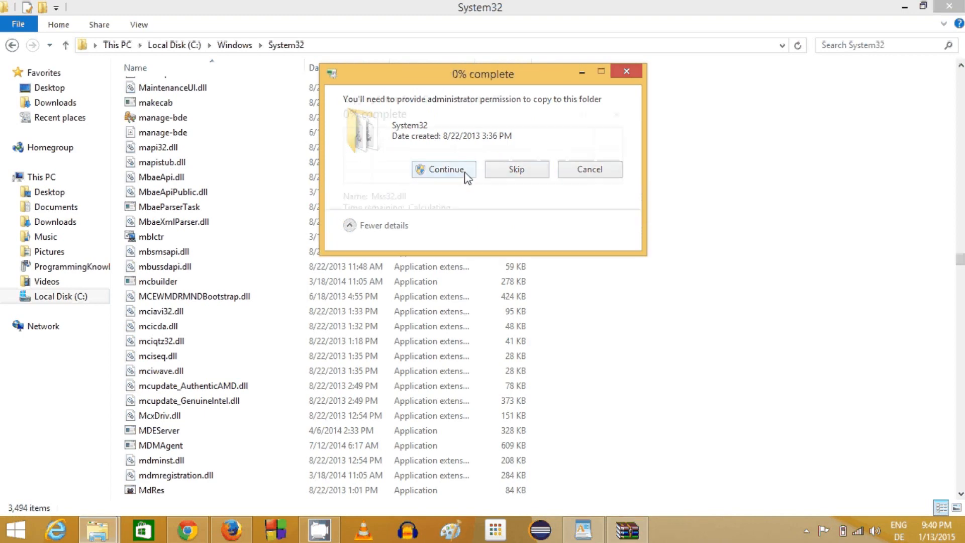
click(443, 169)
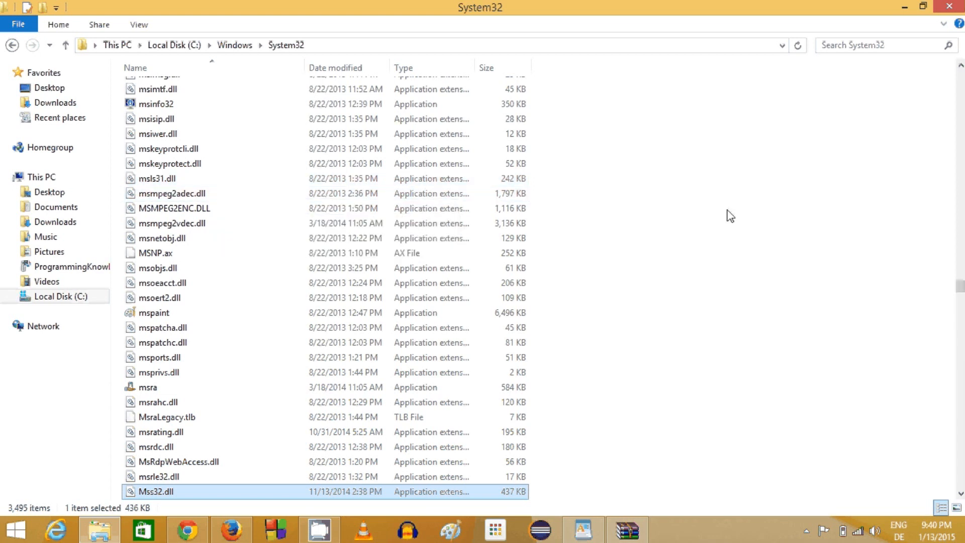
mouse_move(675, 220)
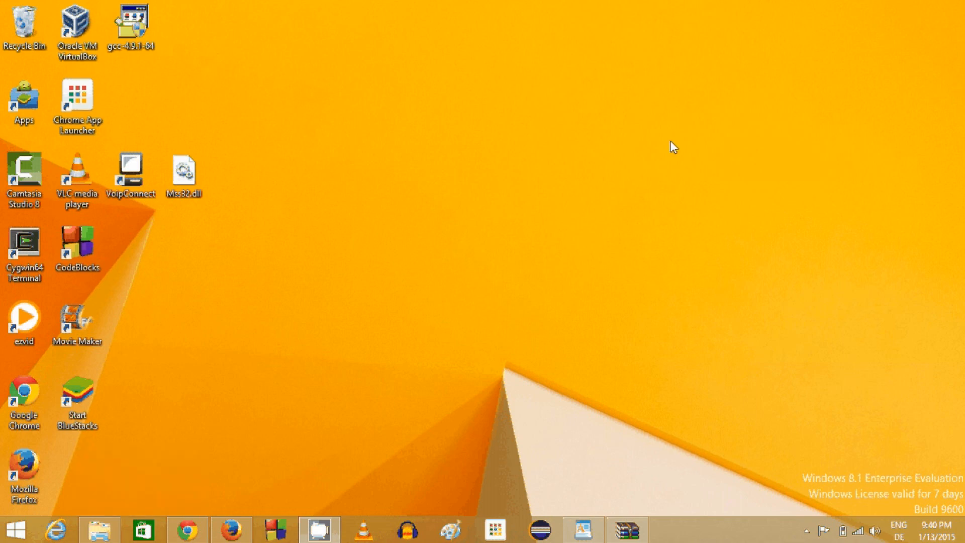
mouse_move(365, 173)
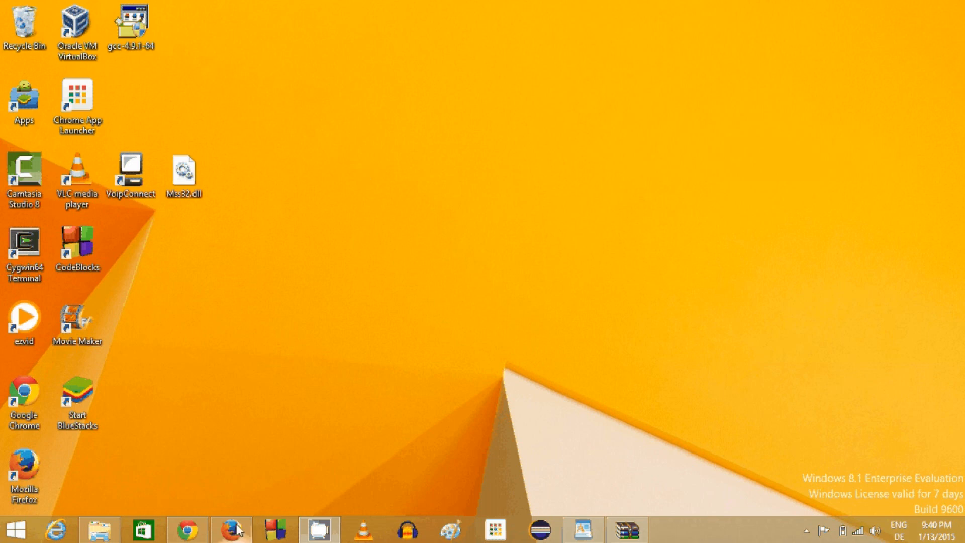
Step: Restore Firefox from the taskbar, back on DLL-files.com's mss32.dll page
click(231, 528)
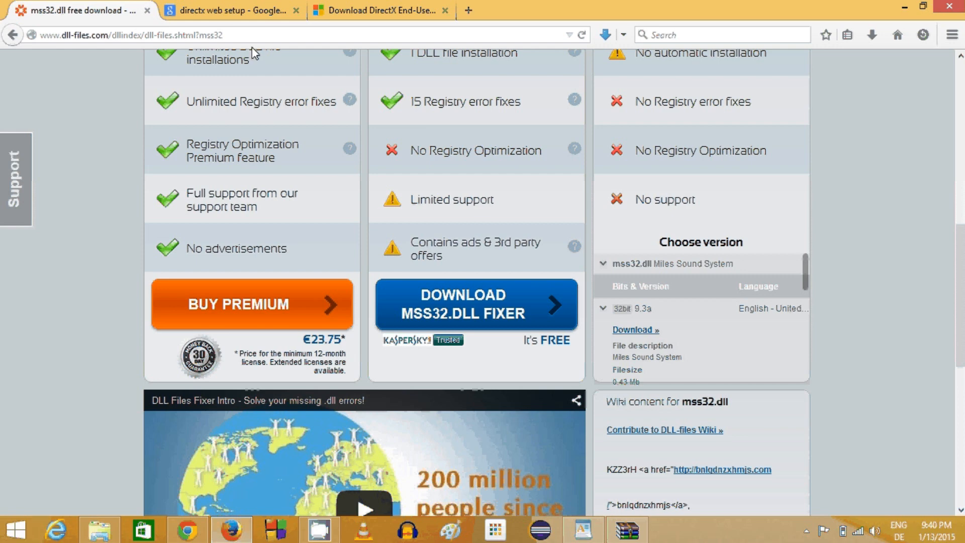
Step: Rerun the 'directx web setup' search and open Microsoft's DirectX-Endbenutzer-Runtimes Web Installer result
click(231, 10)
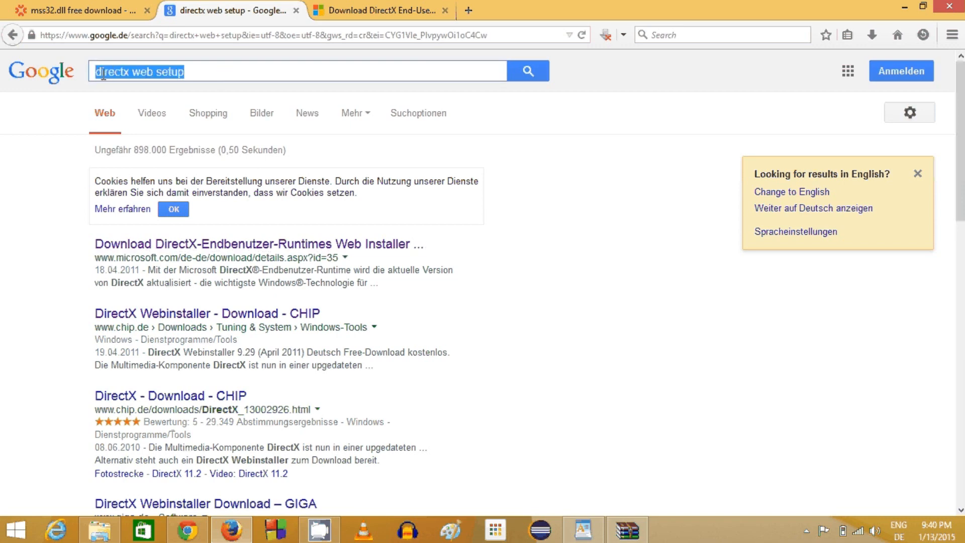
click(118, 72)
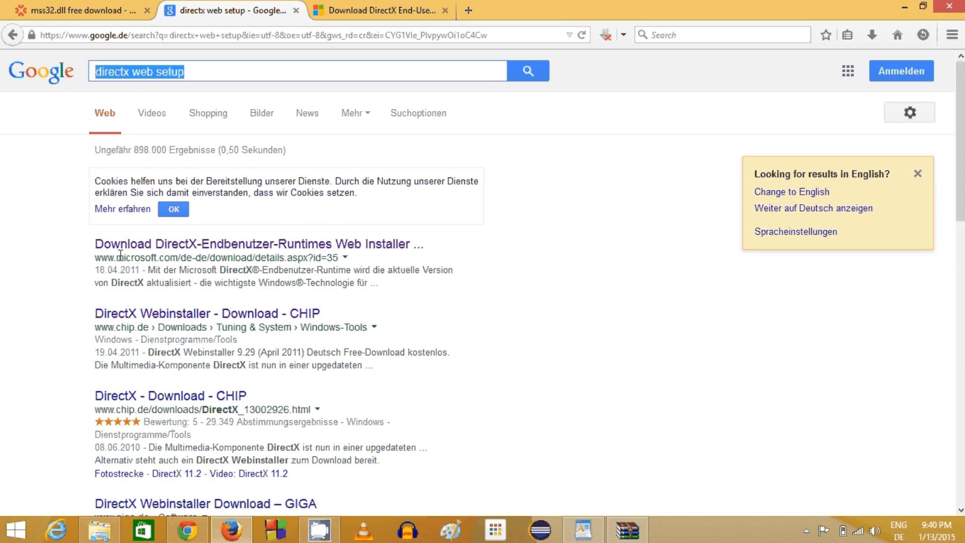
mouse_move(584, 88)
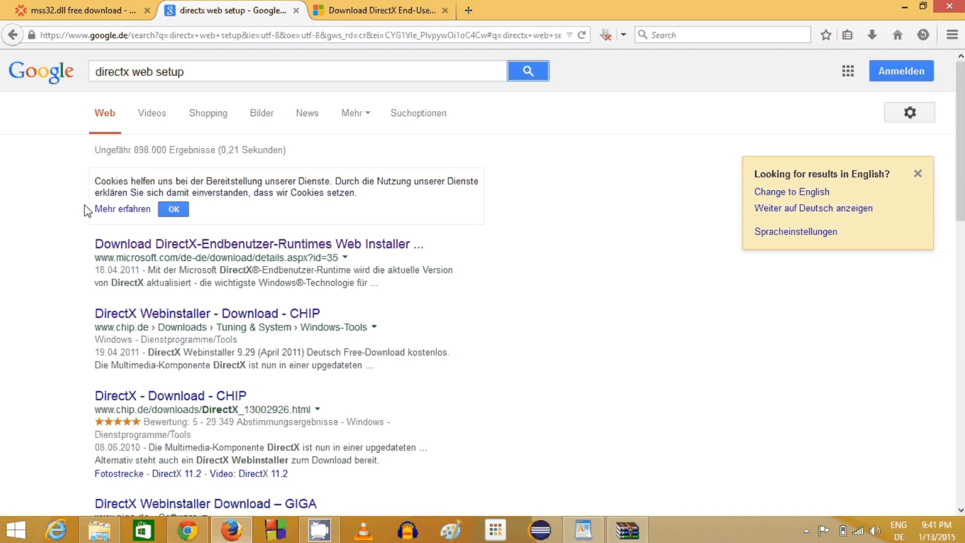
mouse_move(188, 107)
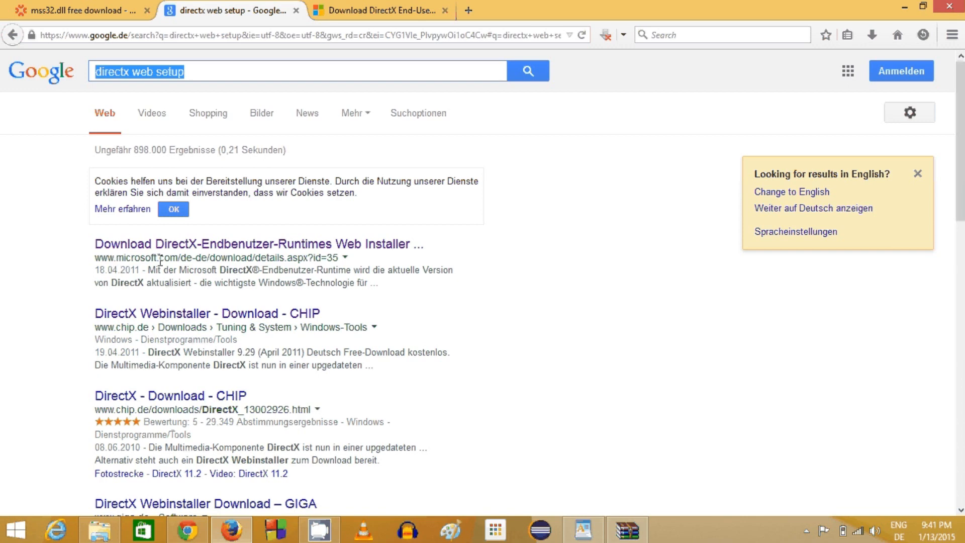
click(265, 243)
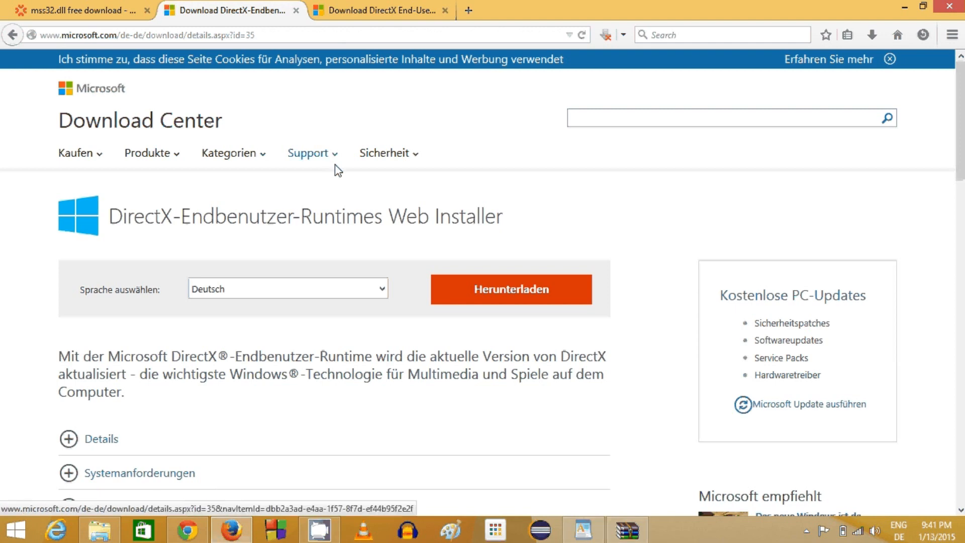
Step: Switch the DirectX installer page to English, then minimize Firefox
click(286, 288)
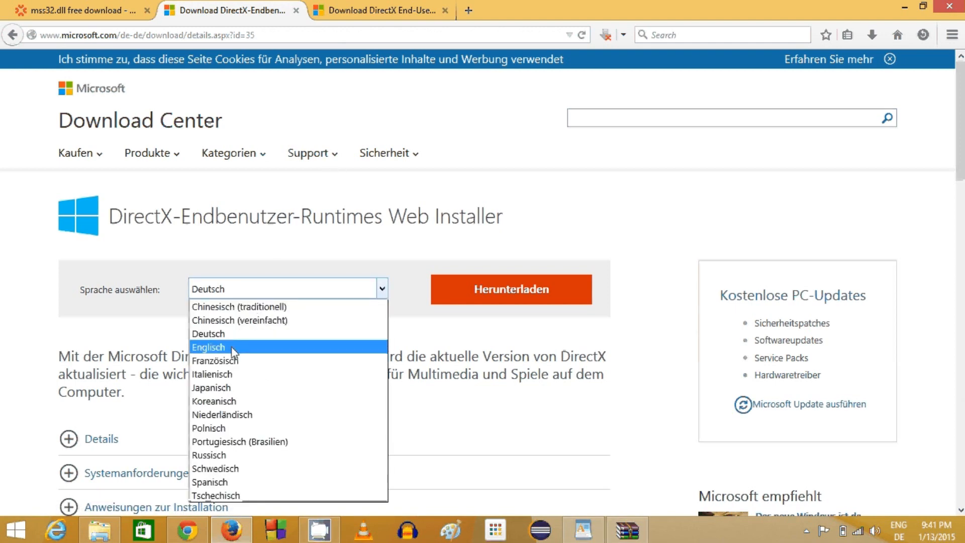
click(209, 346)
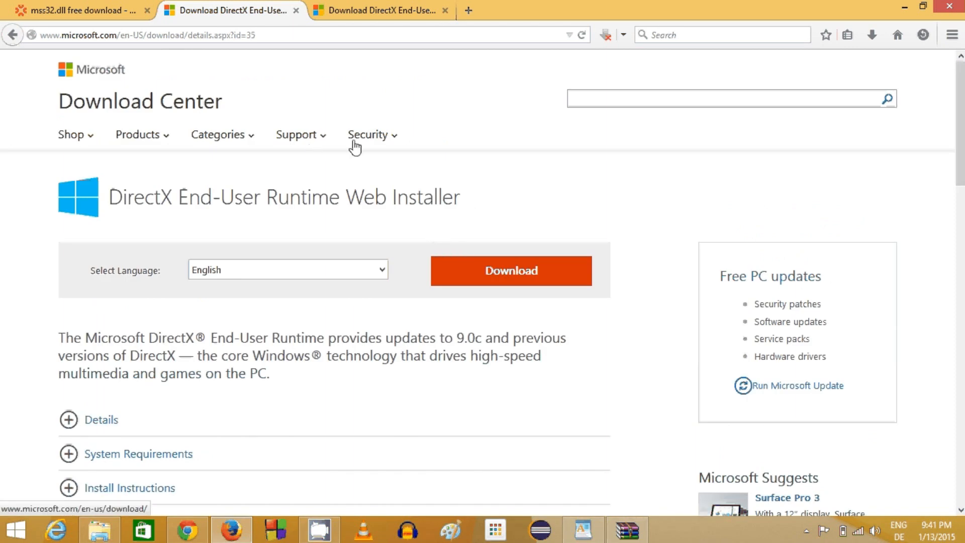
mouse_move(480, 255)
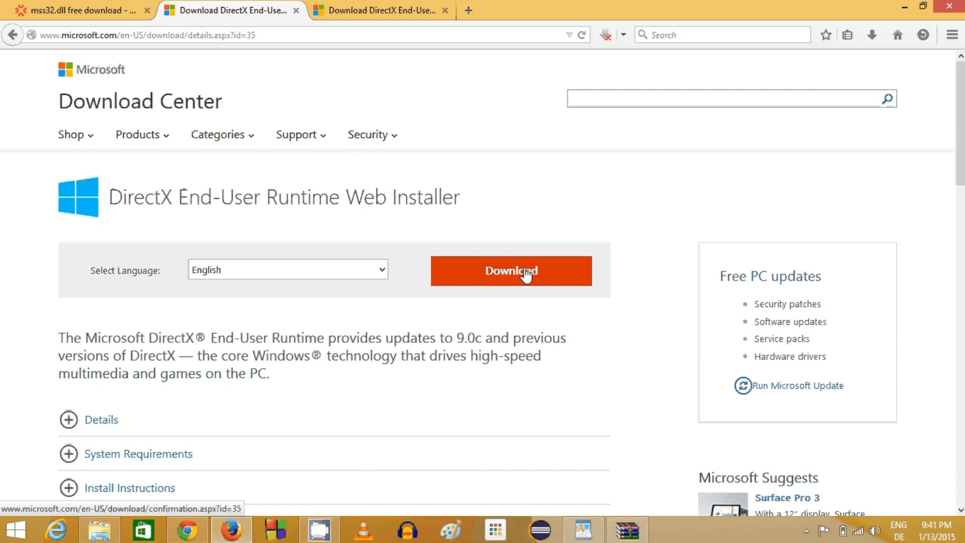
mouse_move(511, 269)
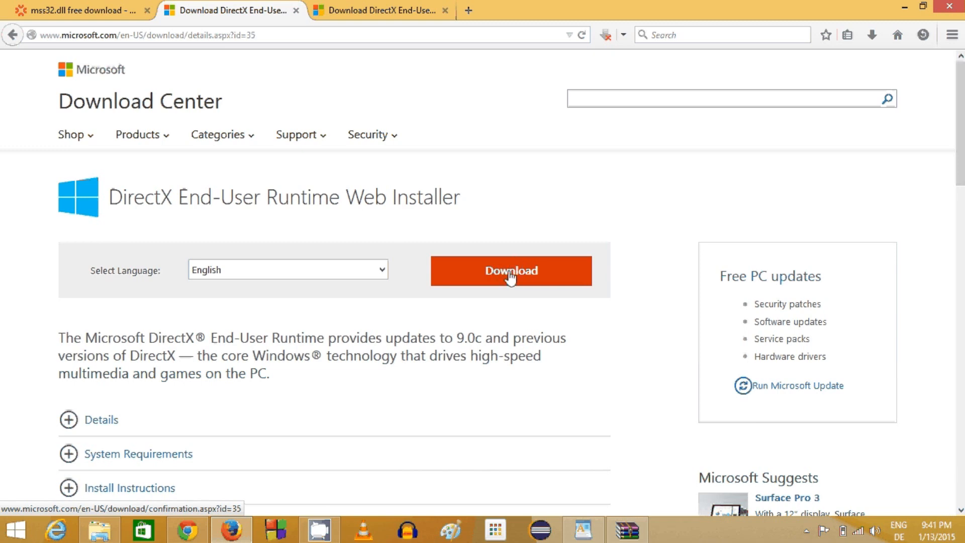
mouse_move(505, 270)
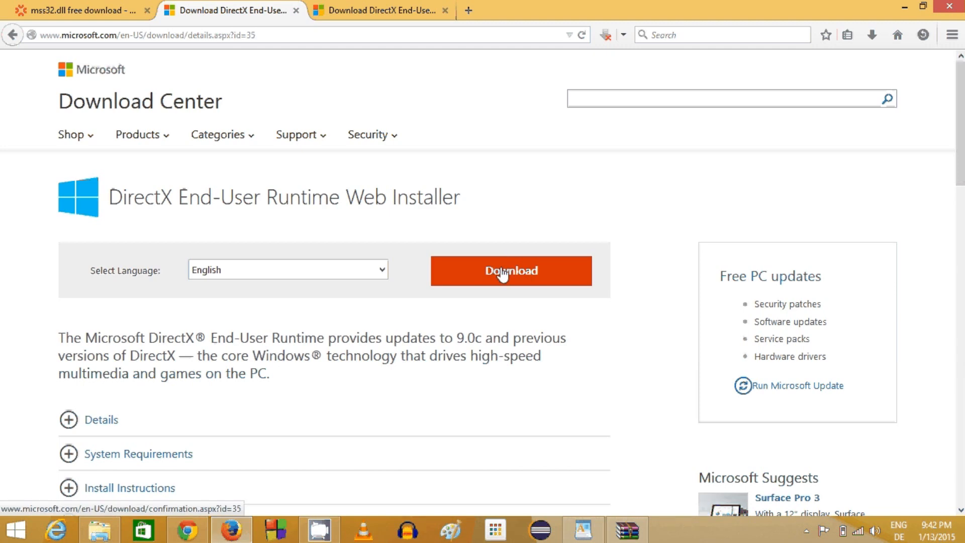
mouse_move(365, 230)
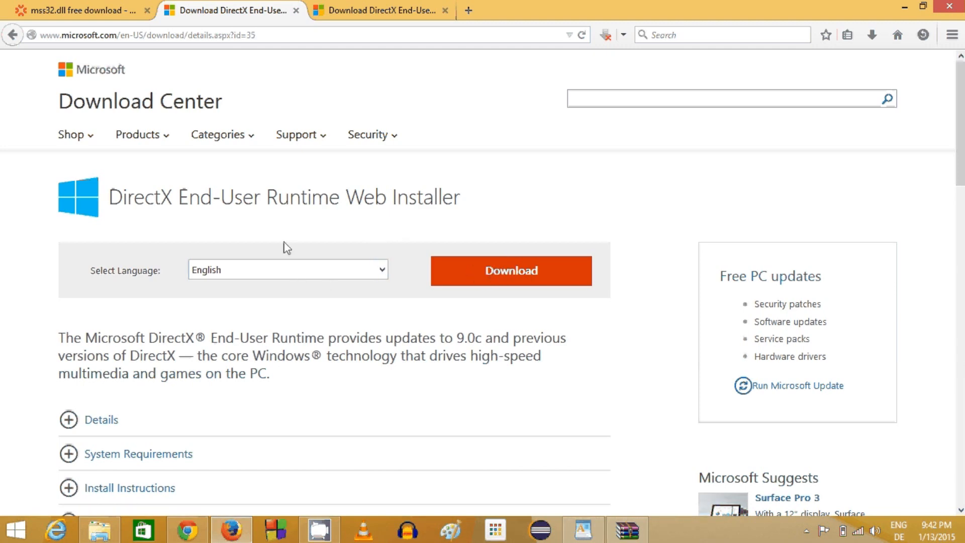
mouse_move(290, 223)
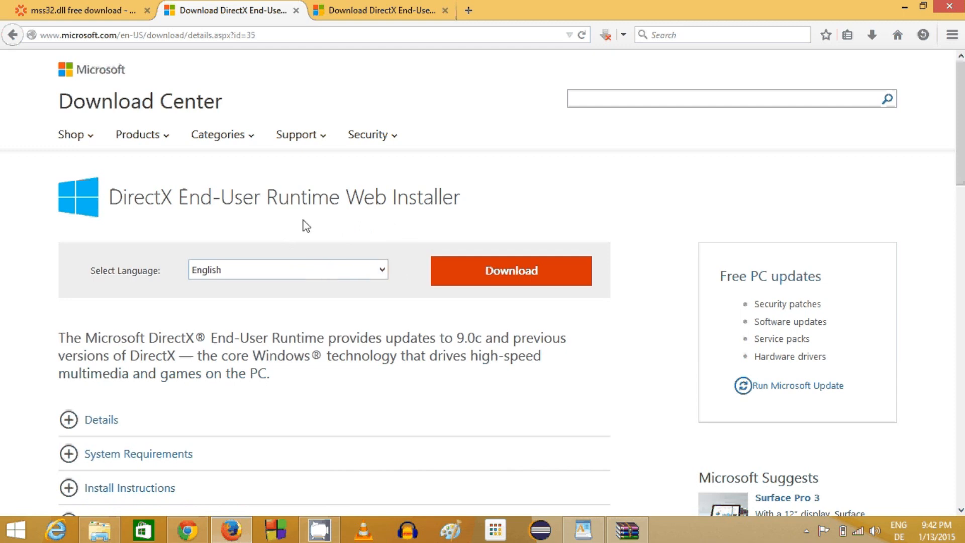
mouse_move(411, 221)
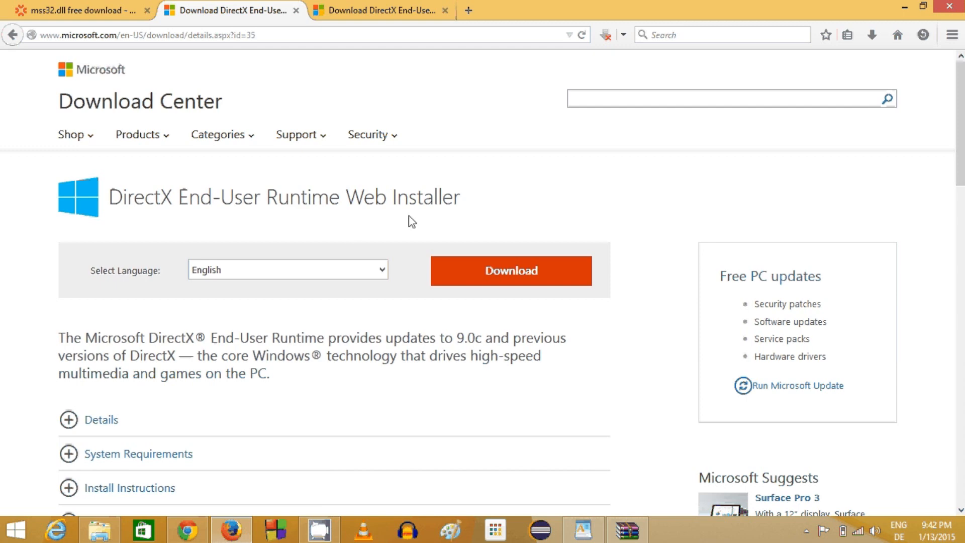
click(905, 7)
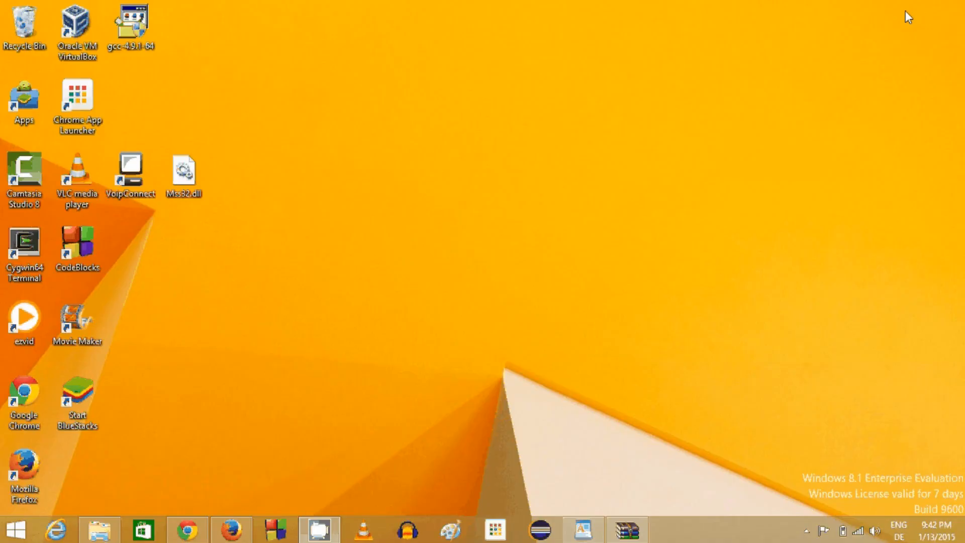
mouse_move(583, 310)
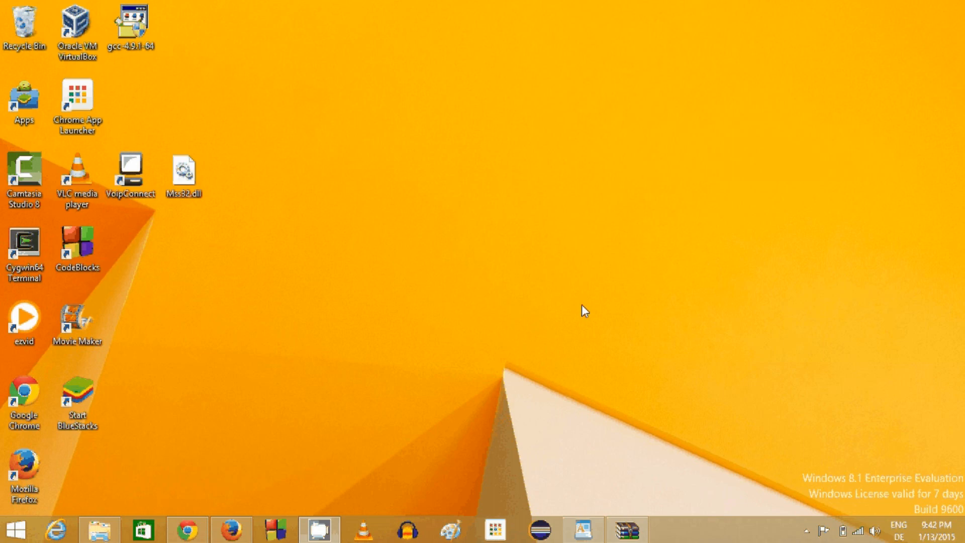